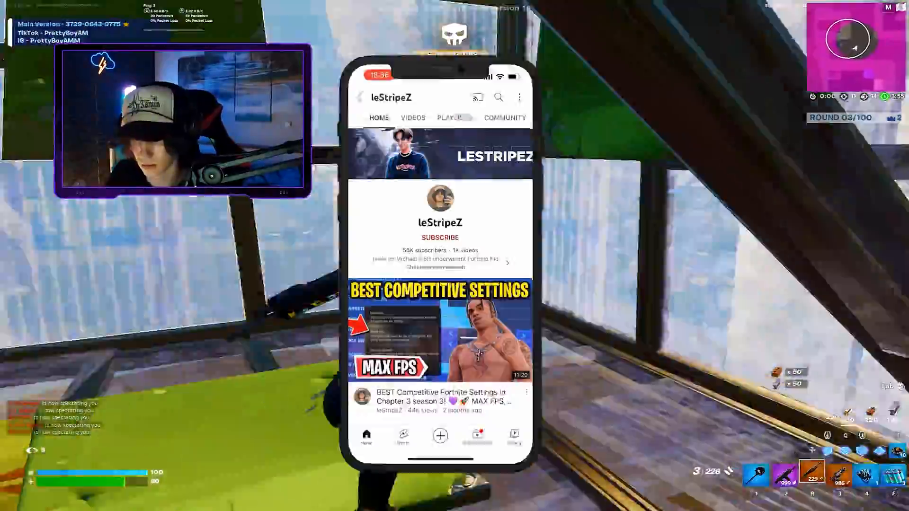
Step: Set the keyboard Repeat delay to Short, keep Repeat rate at Fast, and apply it
left_click(439, 237)
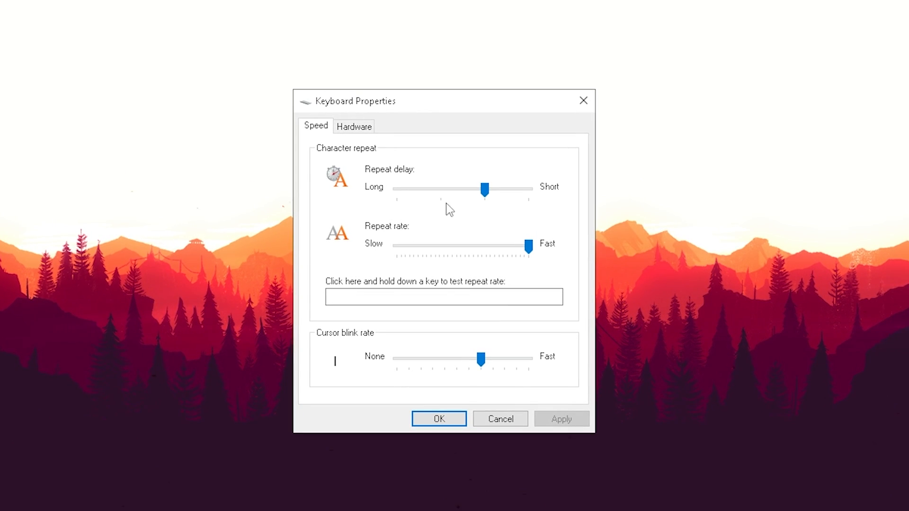
mouse_move(445, 245)
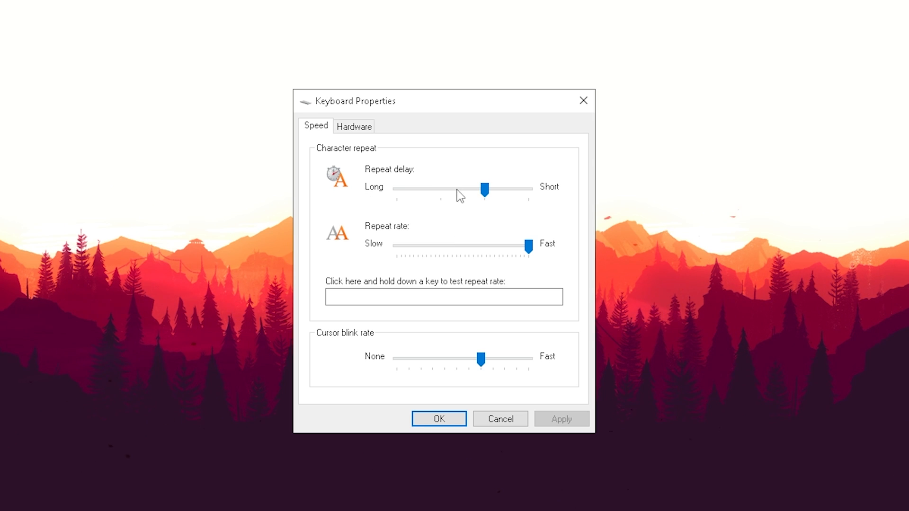
left_click_drag(484, 190, 527, 190)
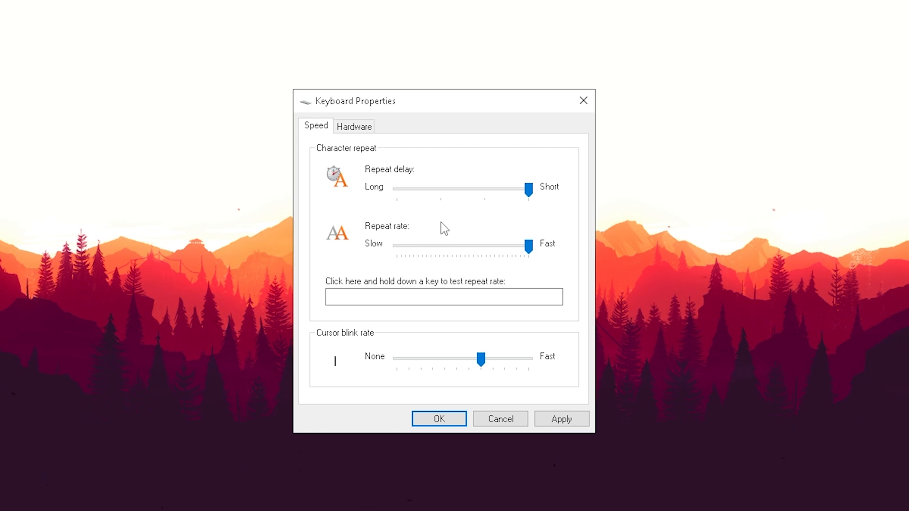
mouse_move(446, 210)
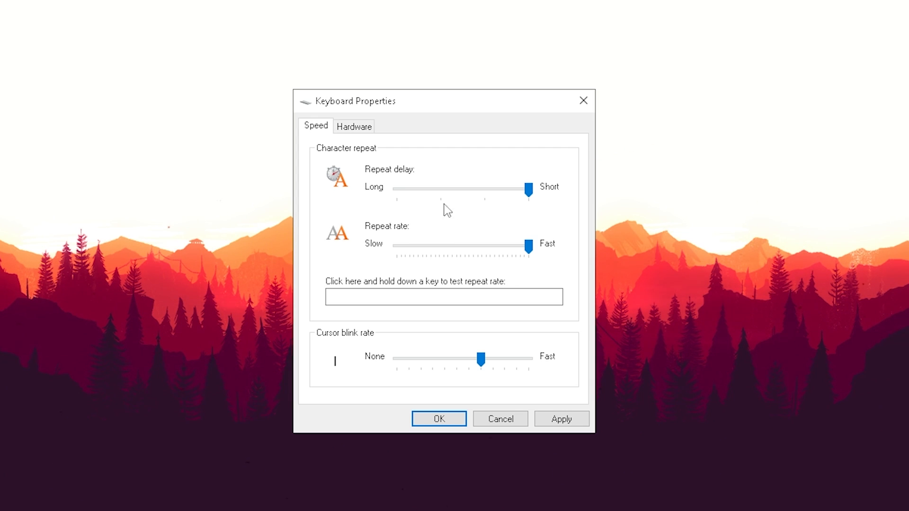
mouse_move(420, 196)
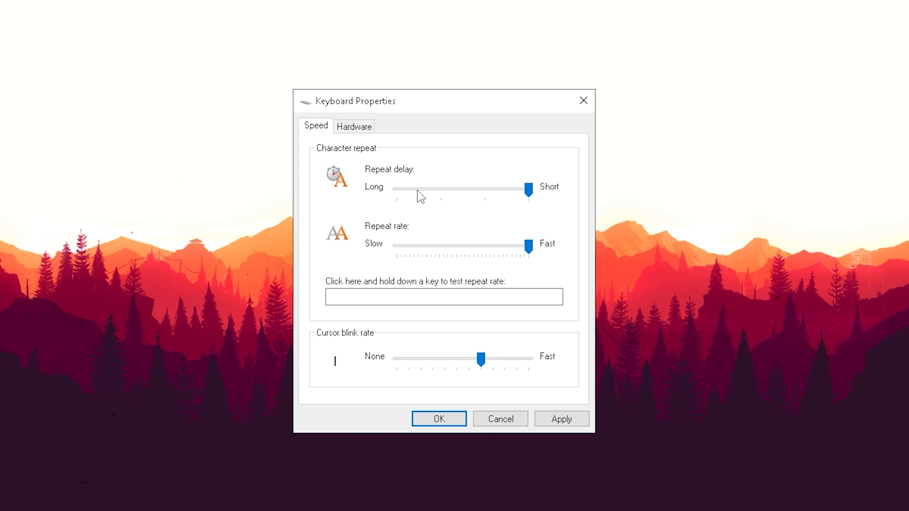
mouse_move(521, 229)
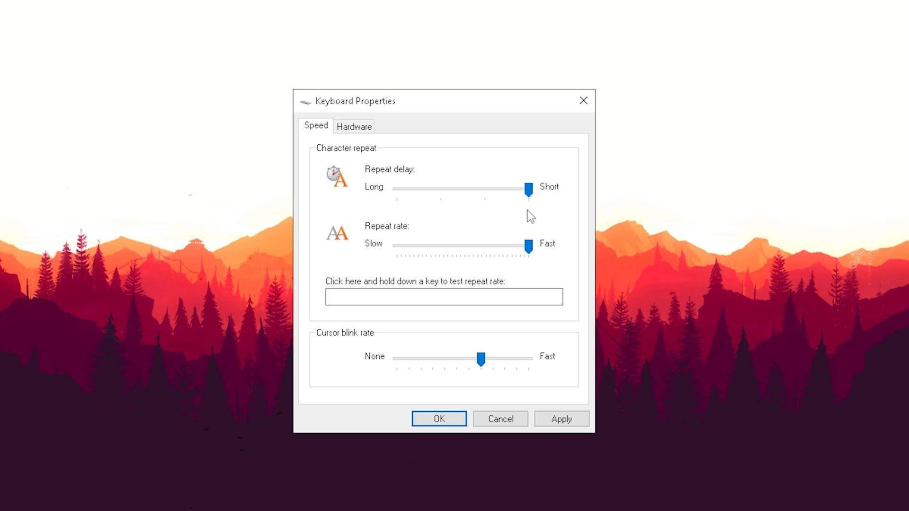
mouse_move(497, 222)
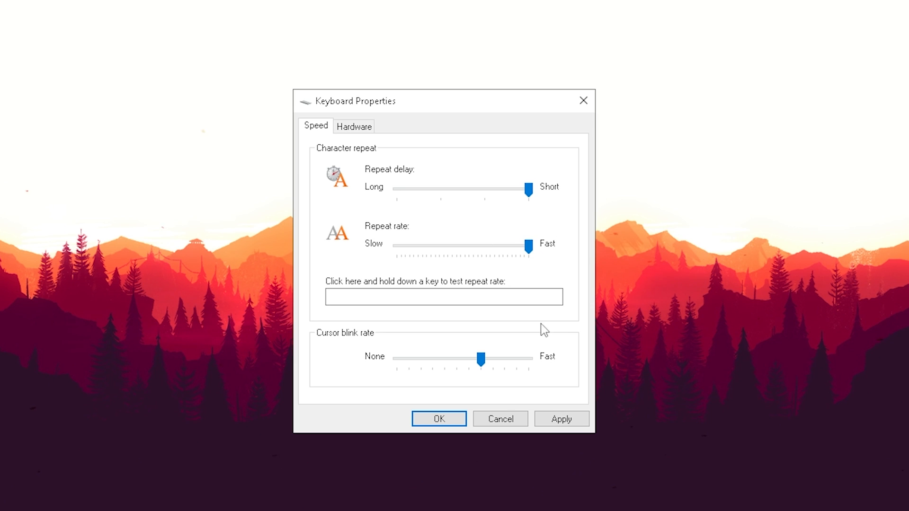
left_click(439, 419)
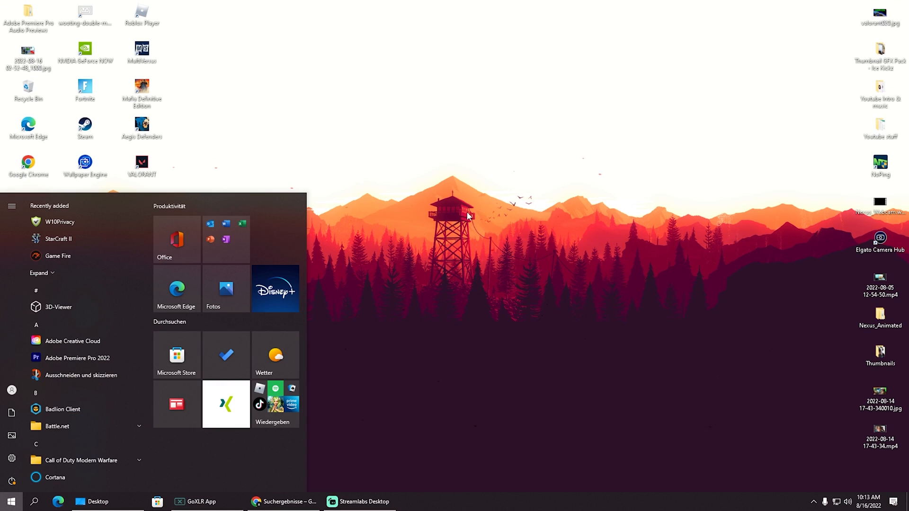
Step: In Device Manager, confirm every mouse and keyboard device already has the best driver installed
type("device Manager")
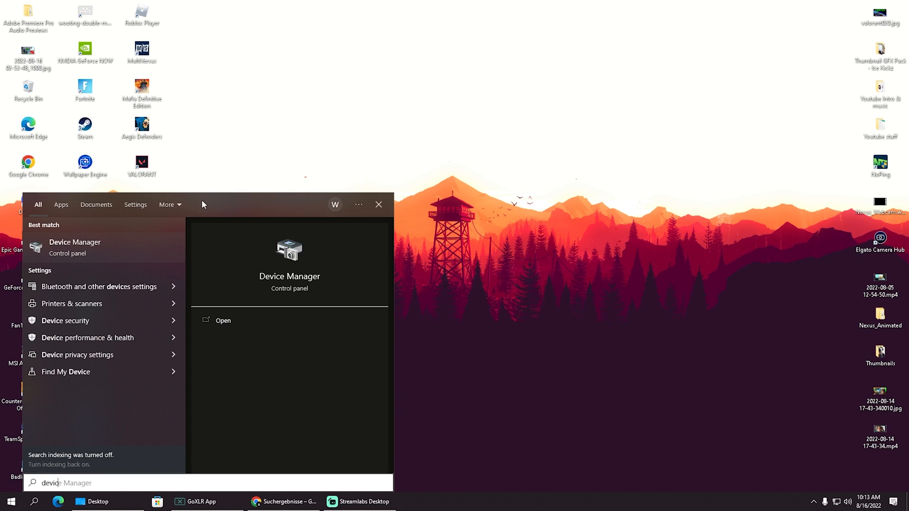
left_click(223, 321)
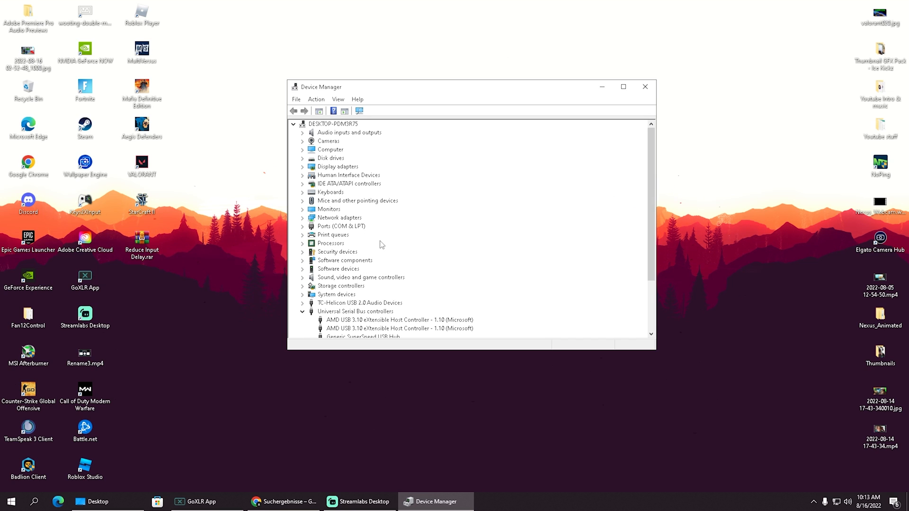
left_click(302, 200)
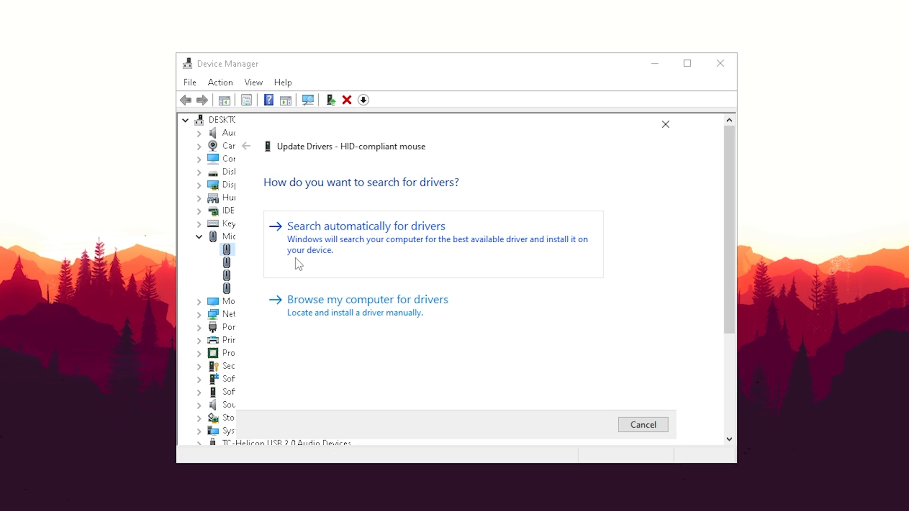
mouse_move(353, 245)
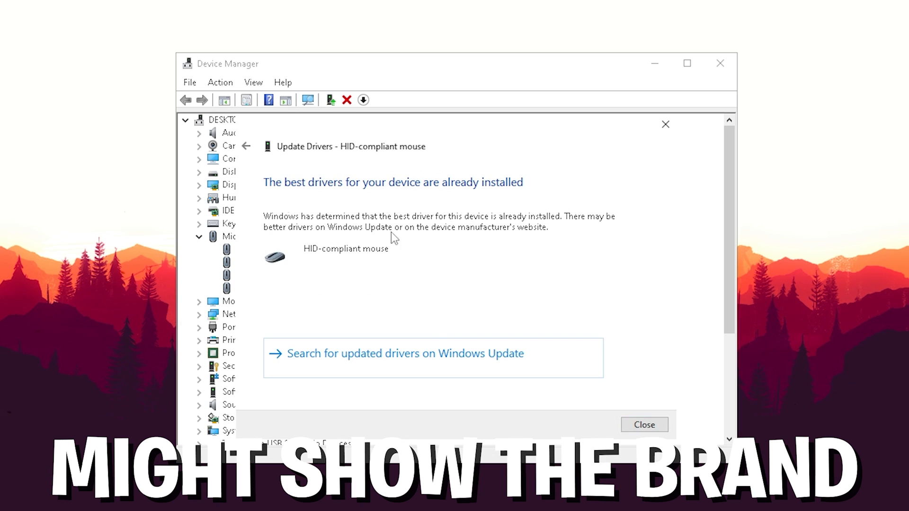
left_click(644, 424)
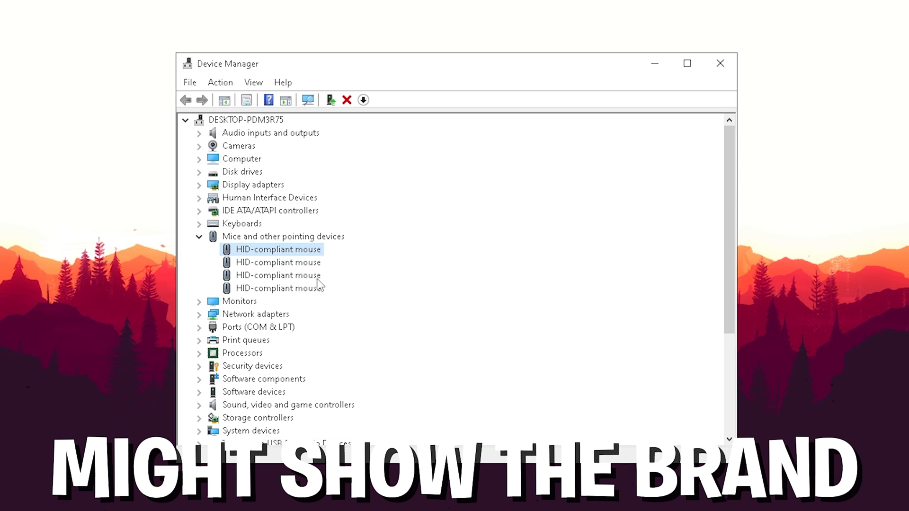
left_click(279, 249)
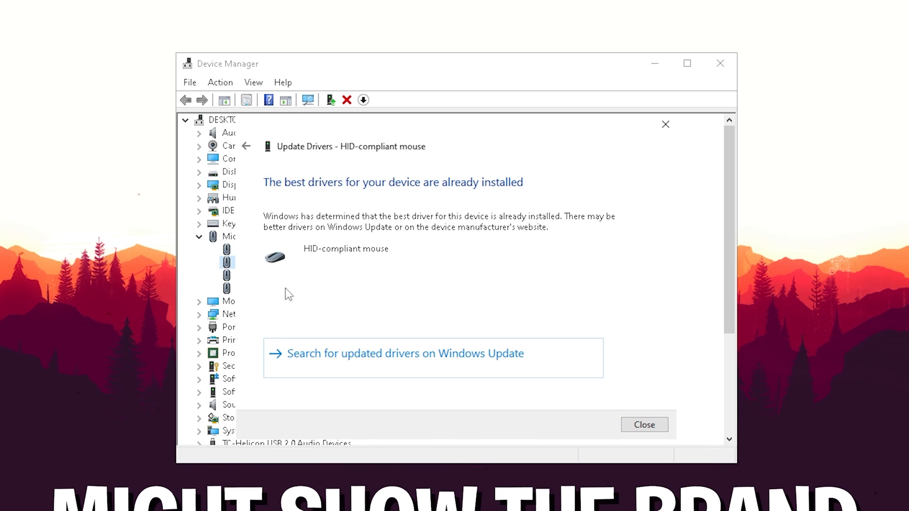
mouse_move(436, 206)
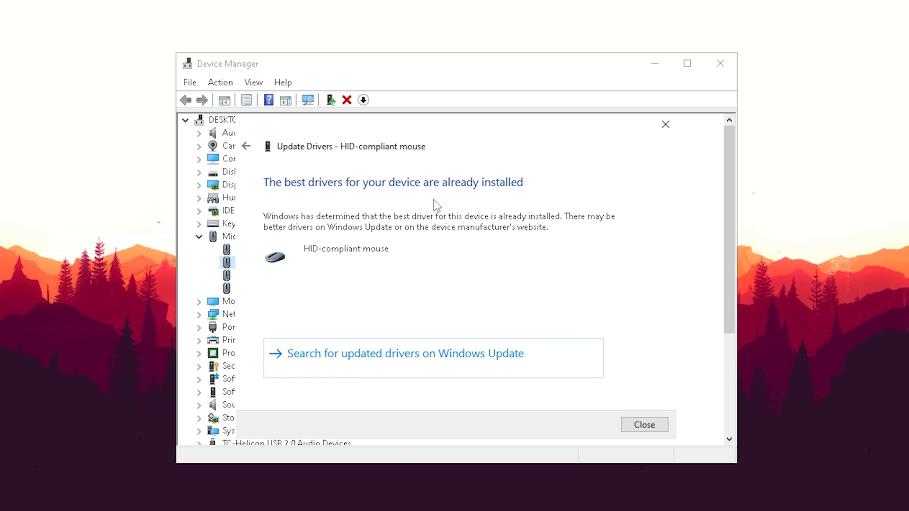
left_click(644, 424)
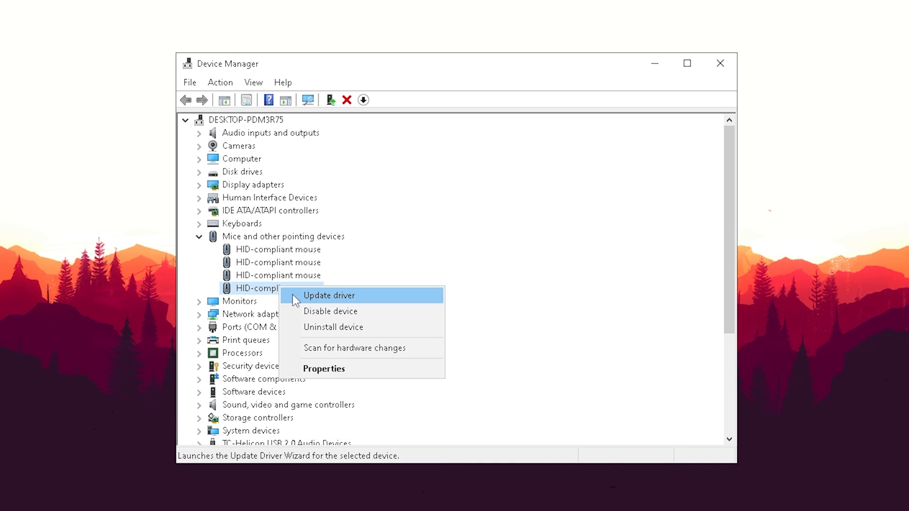
left_click(329, 296)
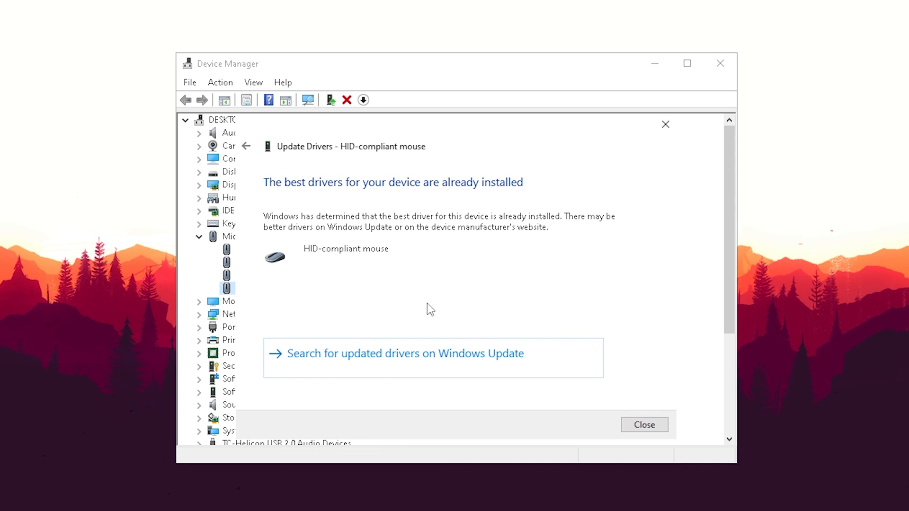
left_click(644, 424)
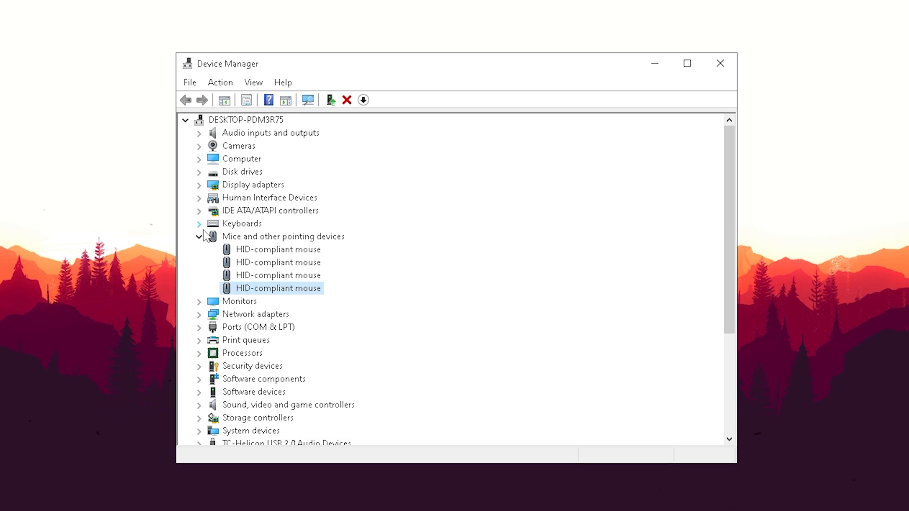
left_click(198, 223)
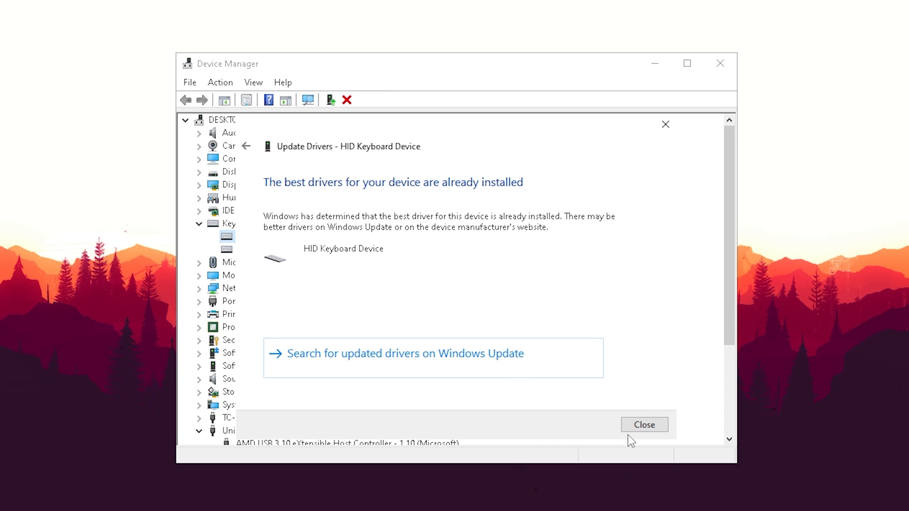
left_click(246, 146)
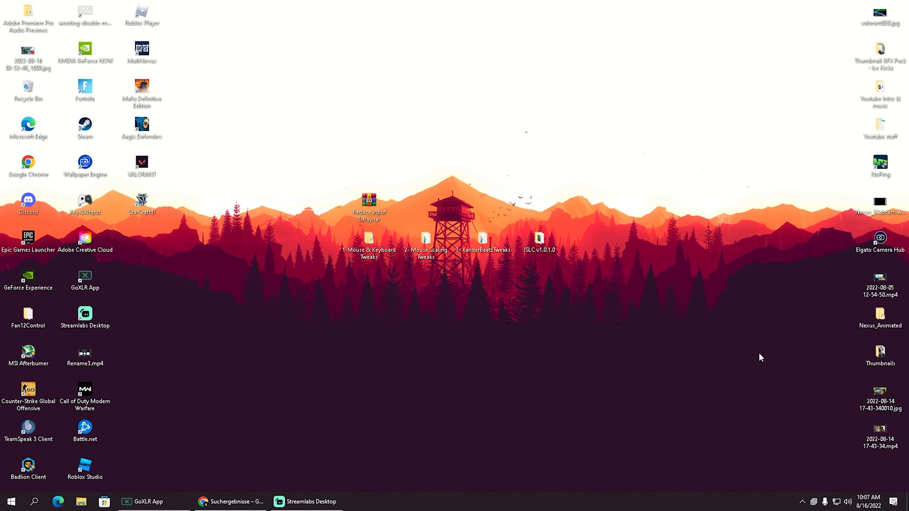
left_click(368, 205)
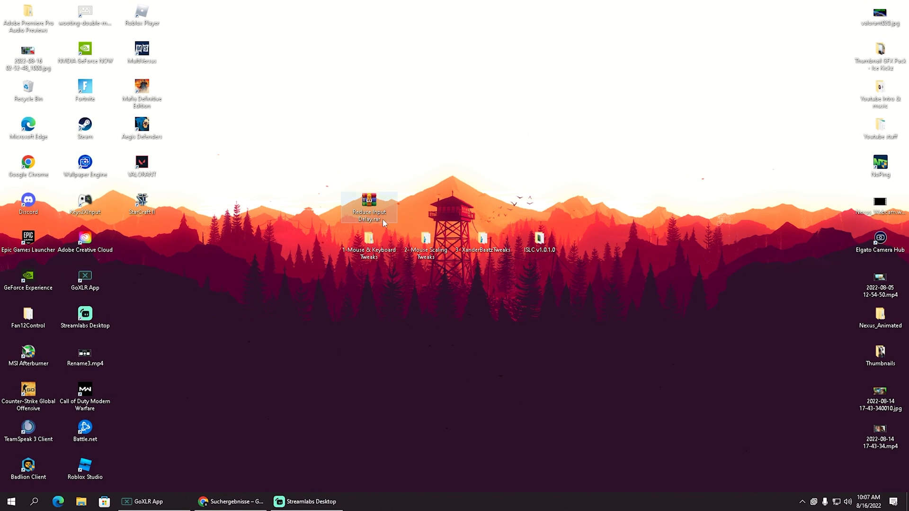
mouse_move(334, 218)
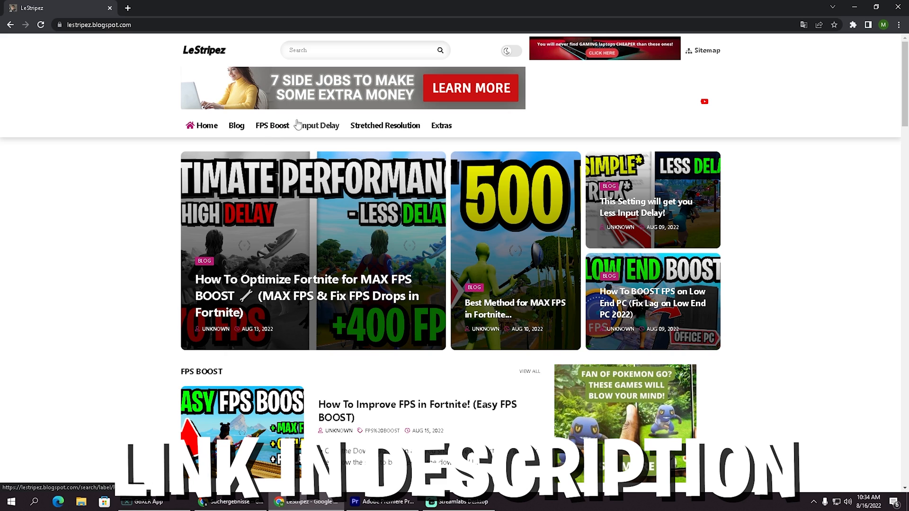
mouse_move(349, 133)
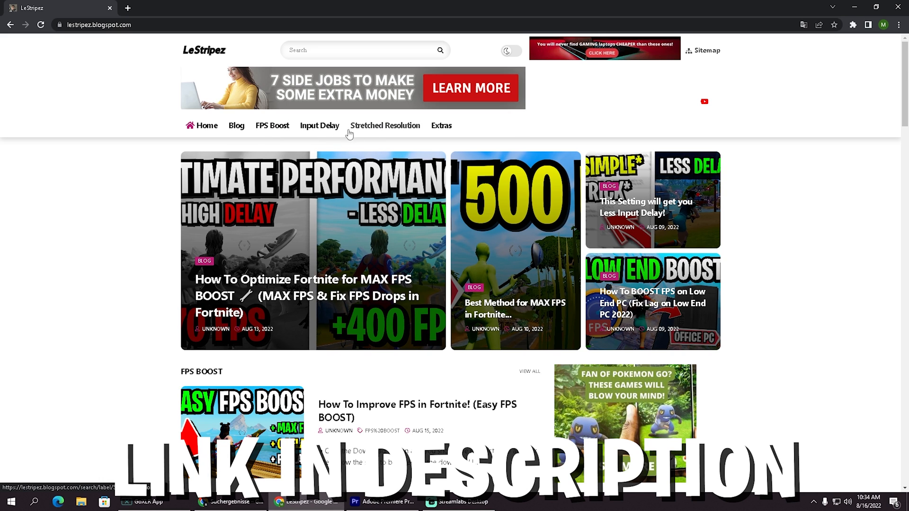
mouse_move(318, 129)
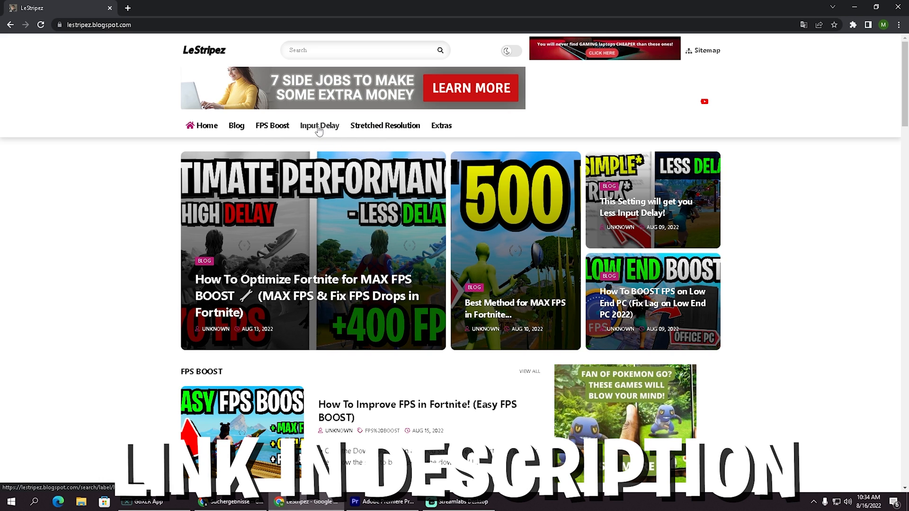
Step: From the blog's Input Delay posts, open the Easy FPS BOOST Fortnite article and reach its Download button
left_click(319, 125)
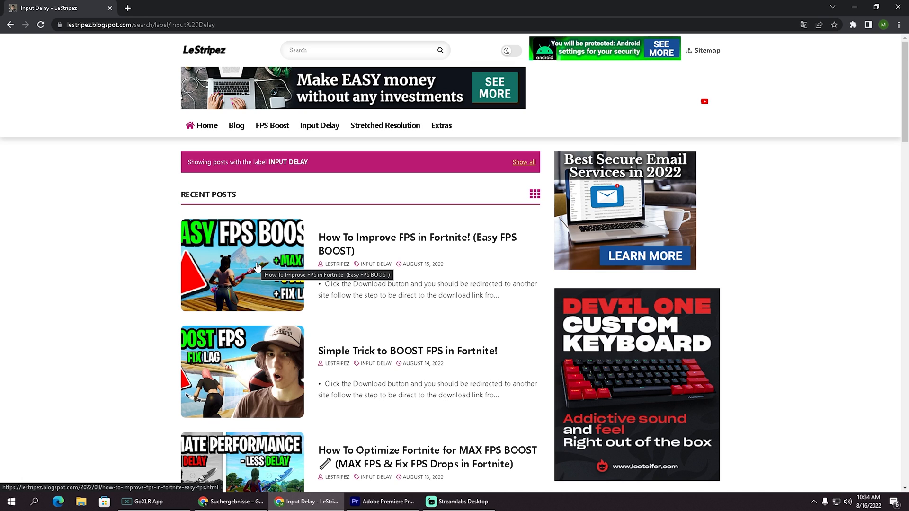
left_click(242, 265)
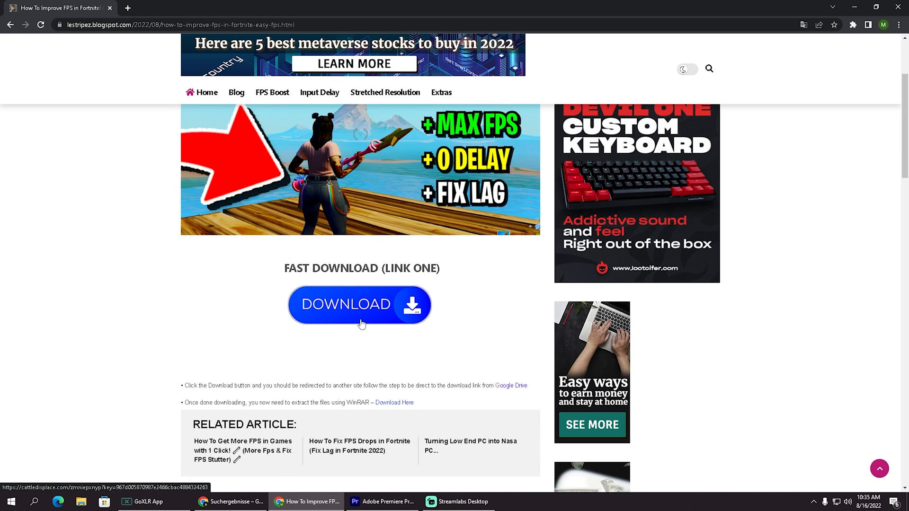
scroll("down", 3)
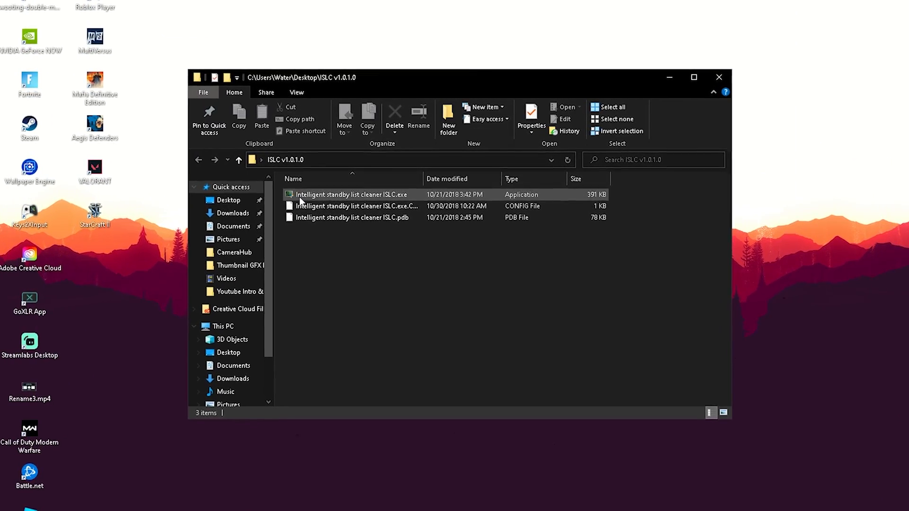
Step: Launch Intelligent standby list cleaner ISLC.exe from the ISLC v1.0.1.0 folder
double_click(353, 194)
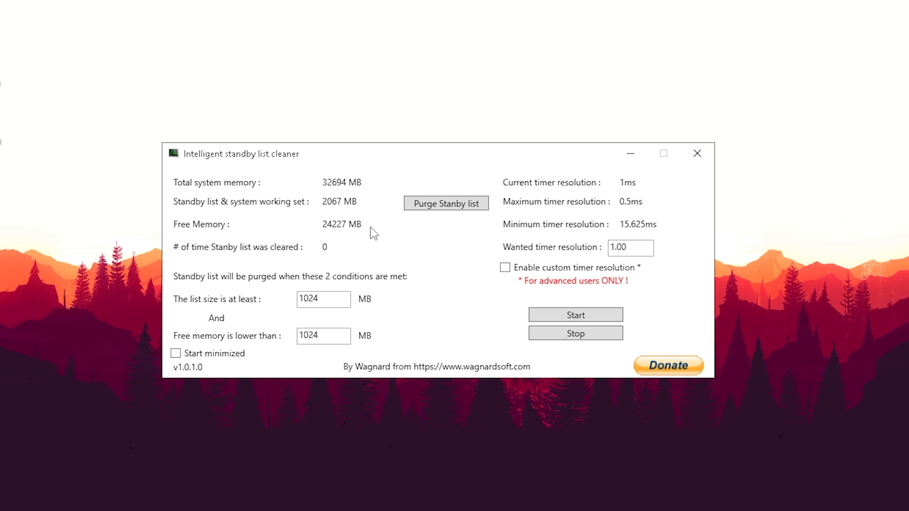
Step: Purge the standby list so it drops to 82 MB and free memory rises to 26258 MB
left_click(445, 202)
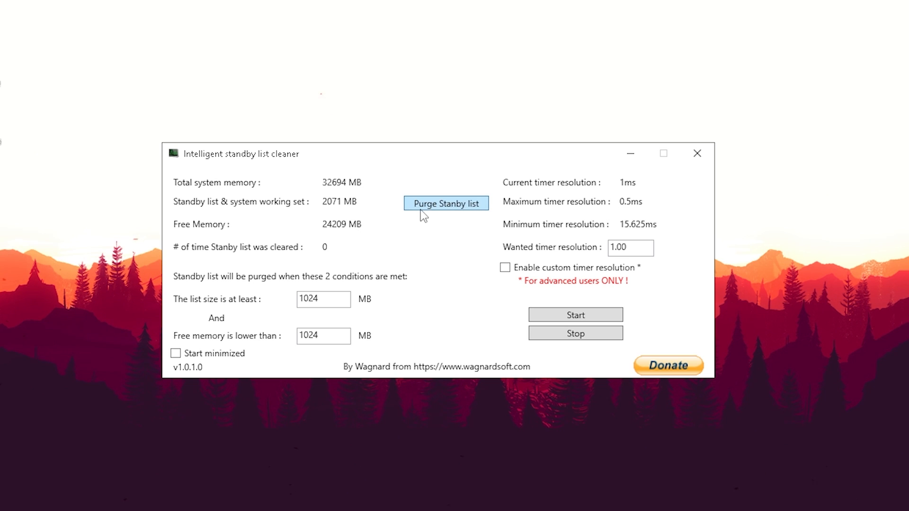
left_click(445, 202)
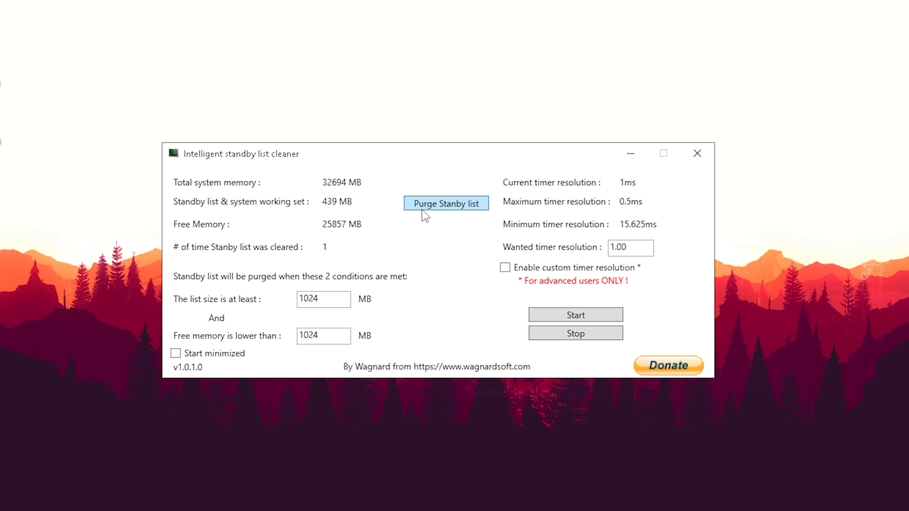
left_click(445, 203)
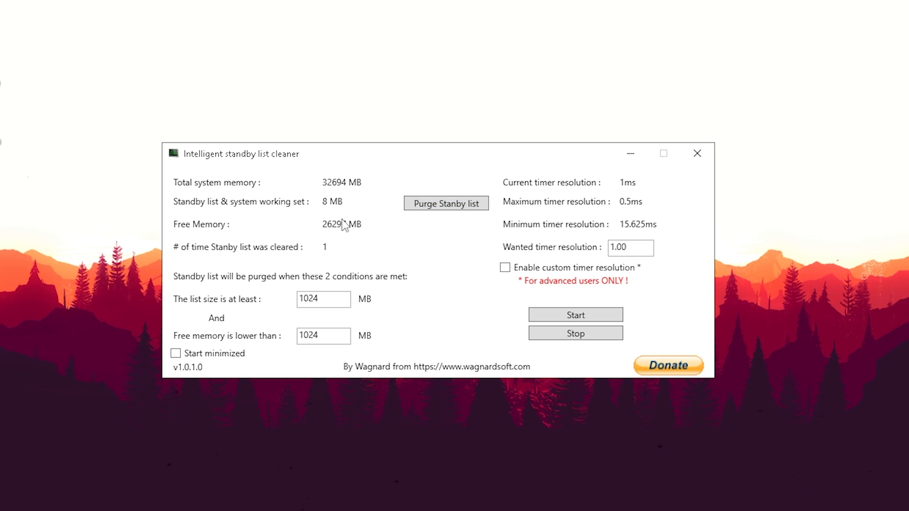
left_click(446, 203)
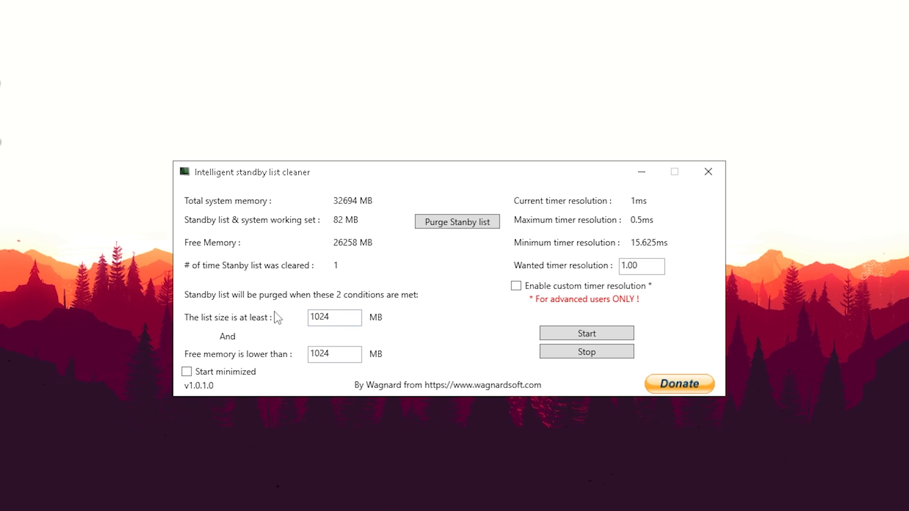
Step: Set the purge thresholds to list size 10024 MB and free memory 5024 MB, with timer resolution 0.50
left_click(325, 318)
type("10024")
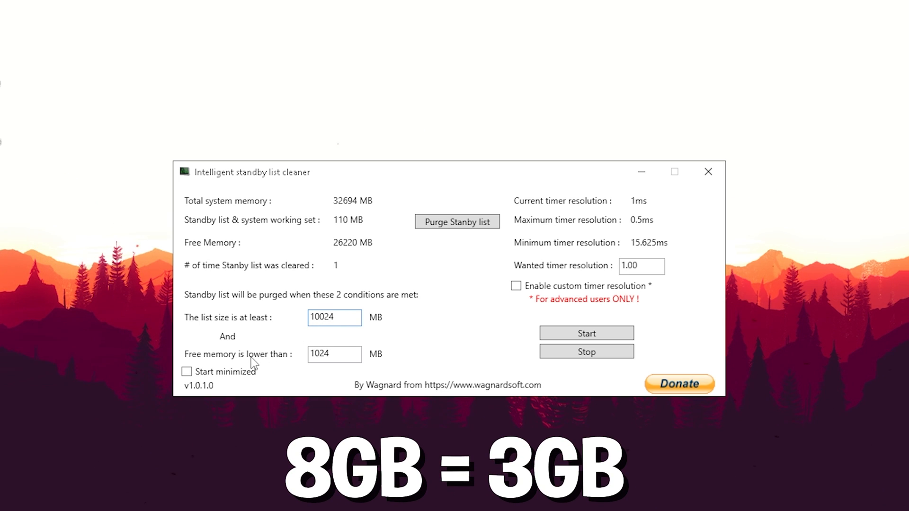
left_click(334, 354)
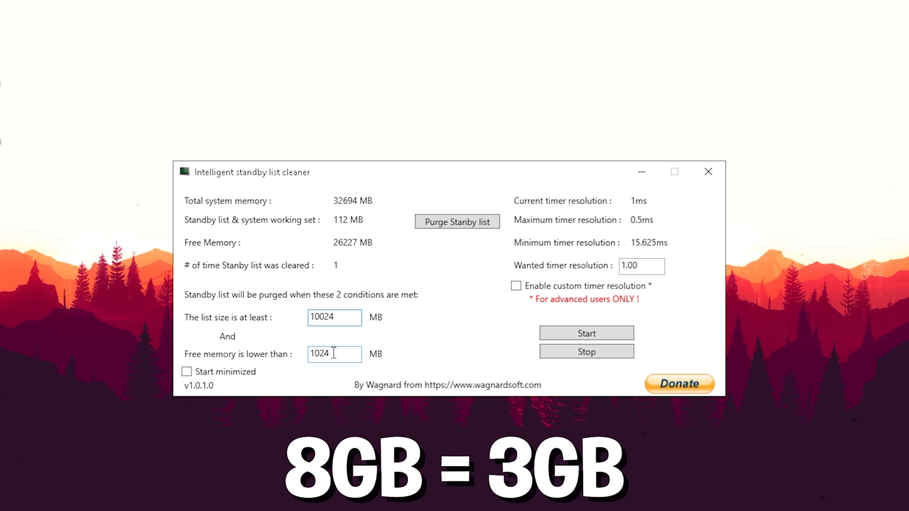
type("50")
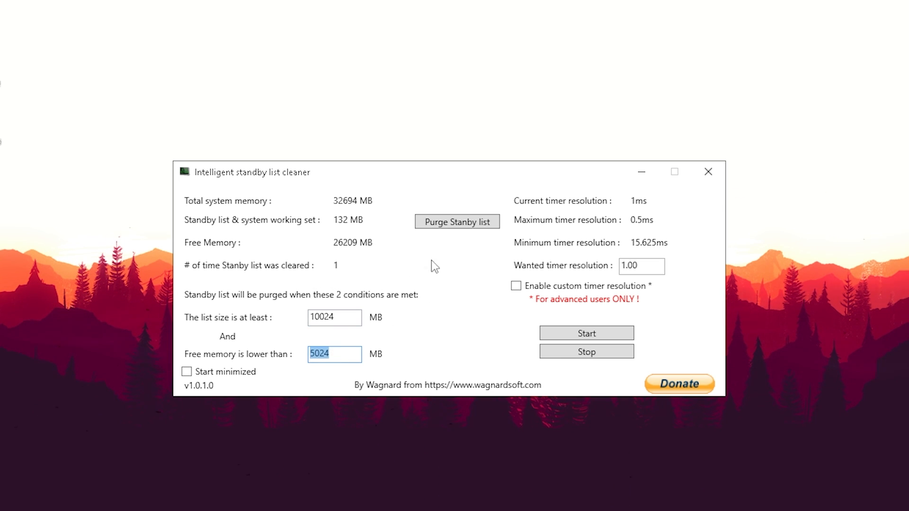
mouse_move(400, 298)
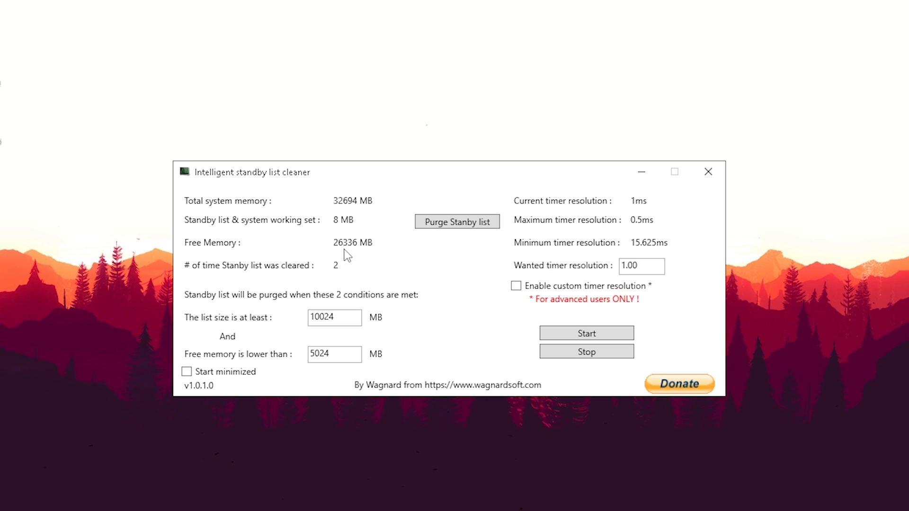
type("0.50")
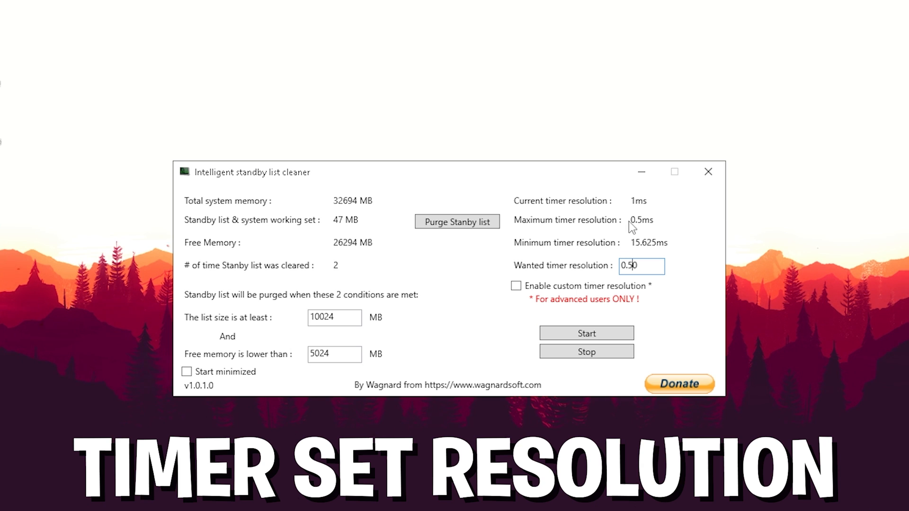
mouse_move(605, 268)
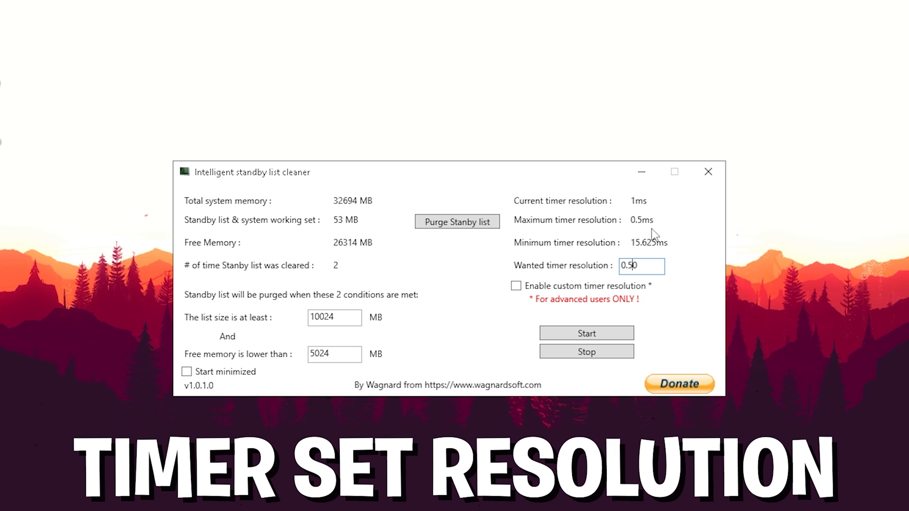
Step: Start the cleaner, tick Start minimized, and minimize the ISLC window
left_click(585, 332)
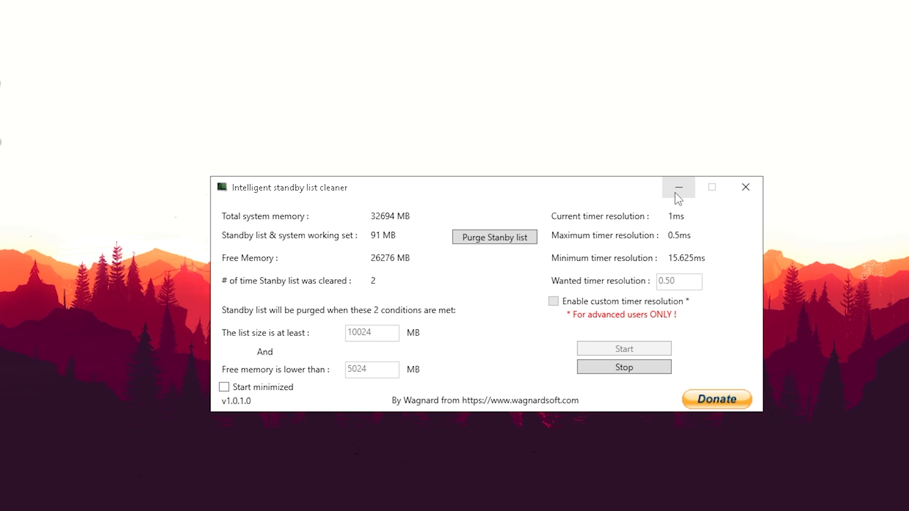
left_click(224, 386)
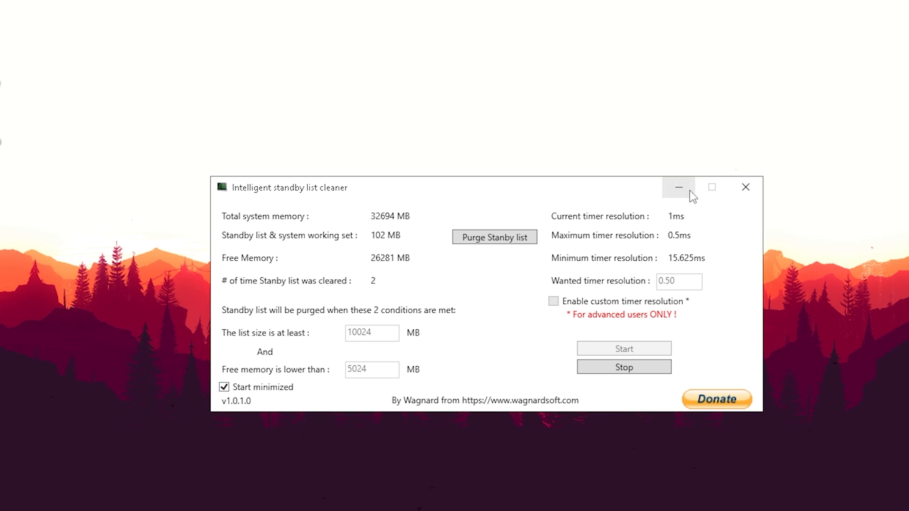
left_click(678, 186)
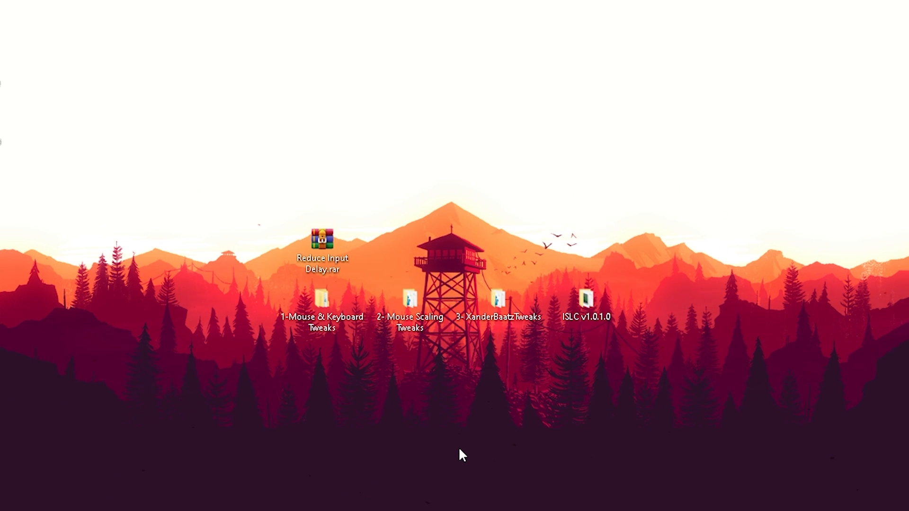
left_click(323, 301)
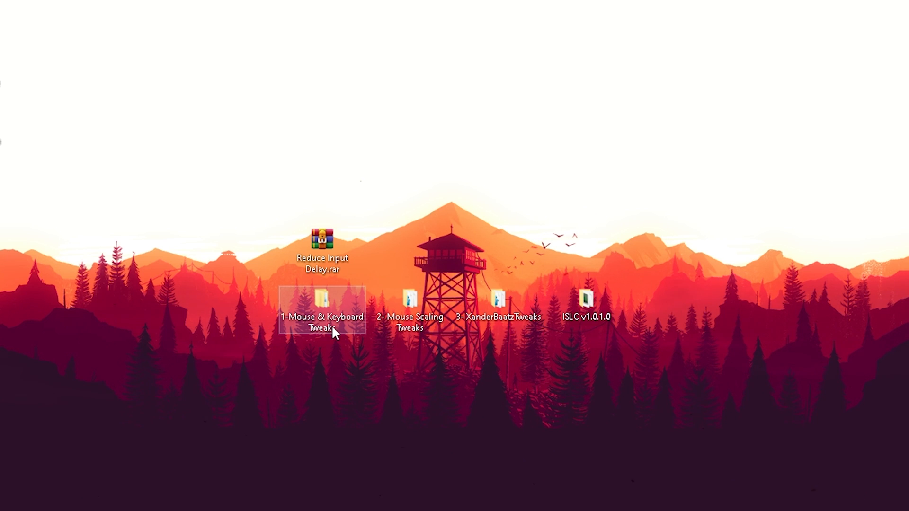
double_click(323, 318)
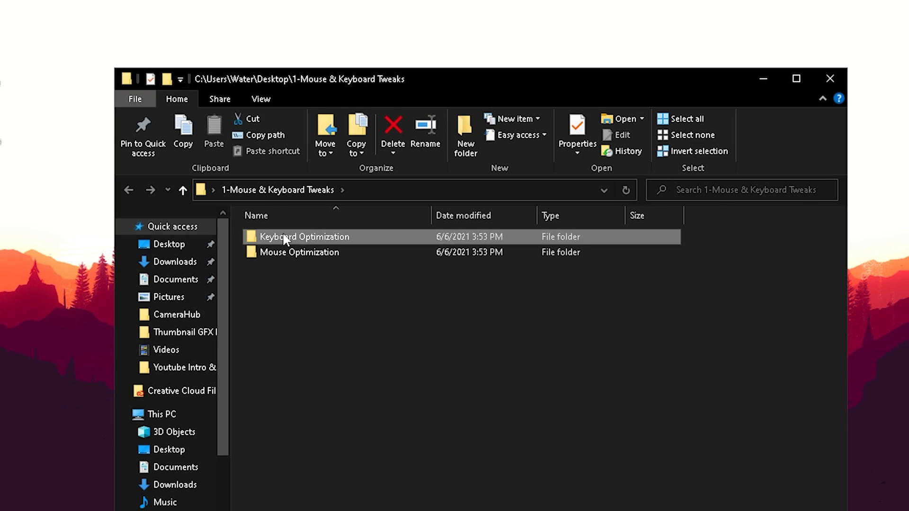
double_click(304, 237)
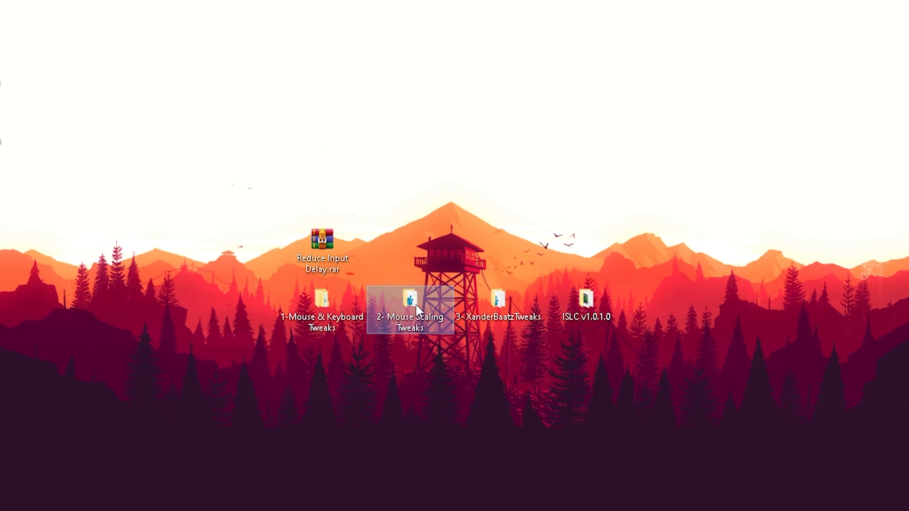
double_click(407, 298)
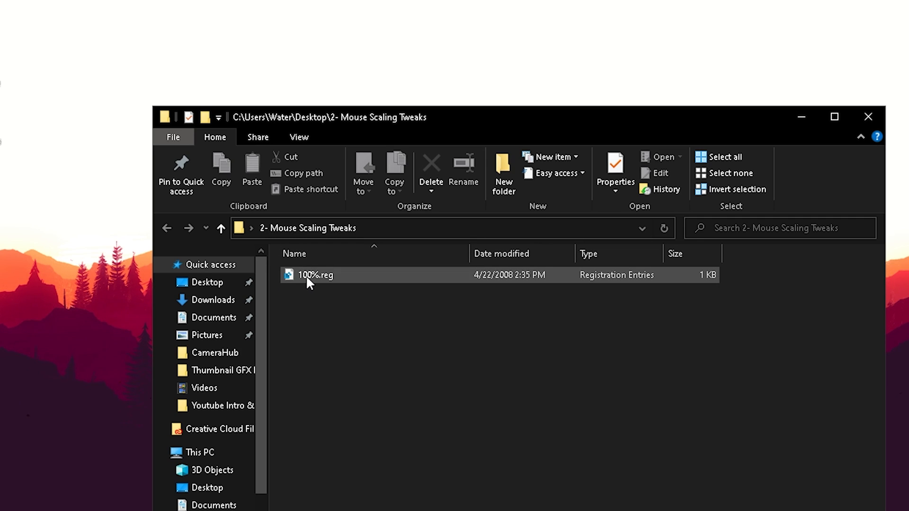
left_click(316, 275)
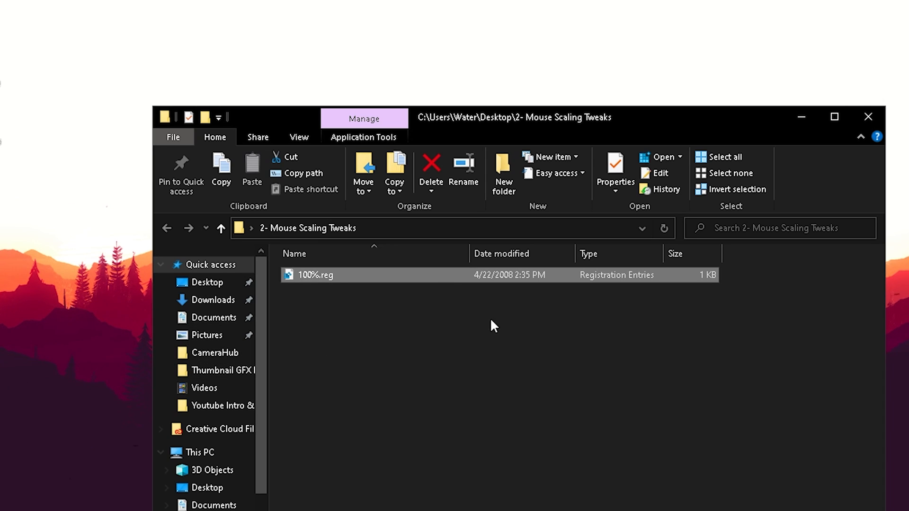
mouse_move(421, 490)
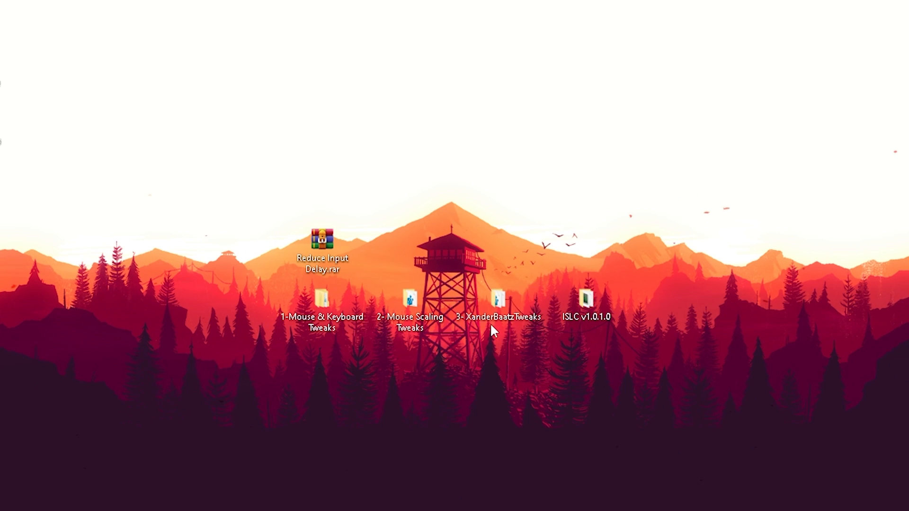
Step: Open the 3- XanderBaatzTweaks folder from the desktop
double_click(494, 298)
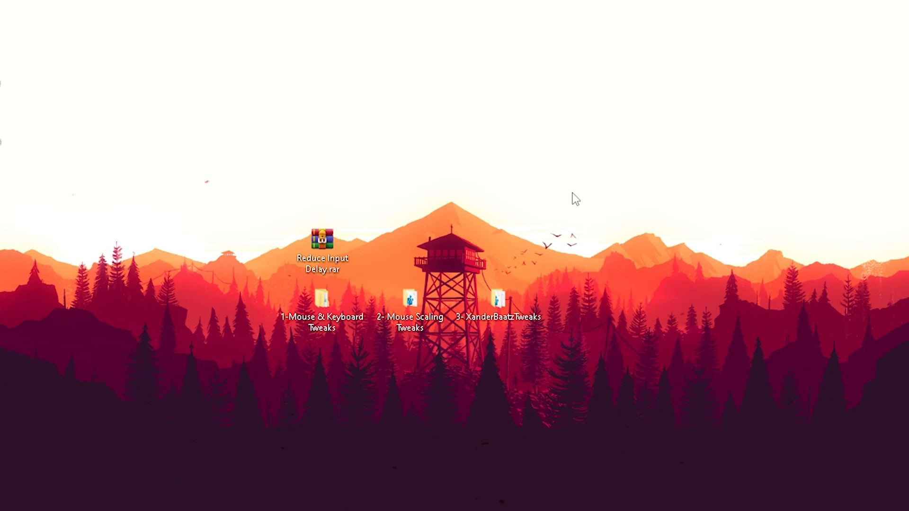
mouse_move(462, 396)
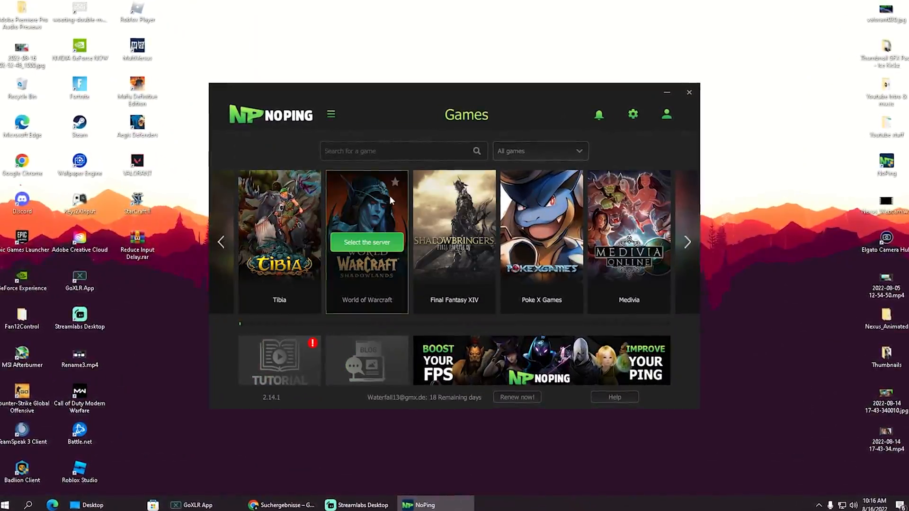
Step: Search Fortnite, show its server list, and switch on Turbo Games in NoPing Settings
type("Fortnit")
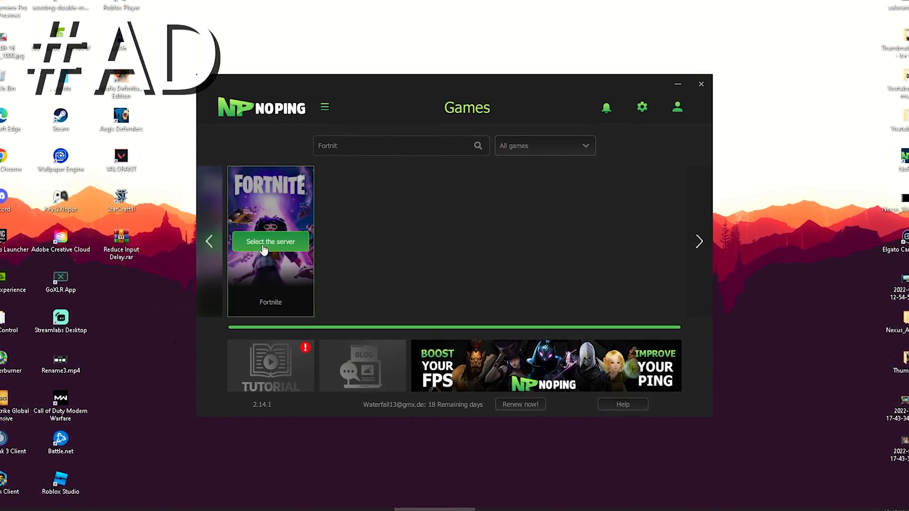
left_click(269, 242)
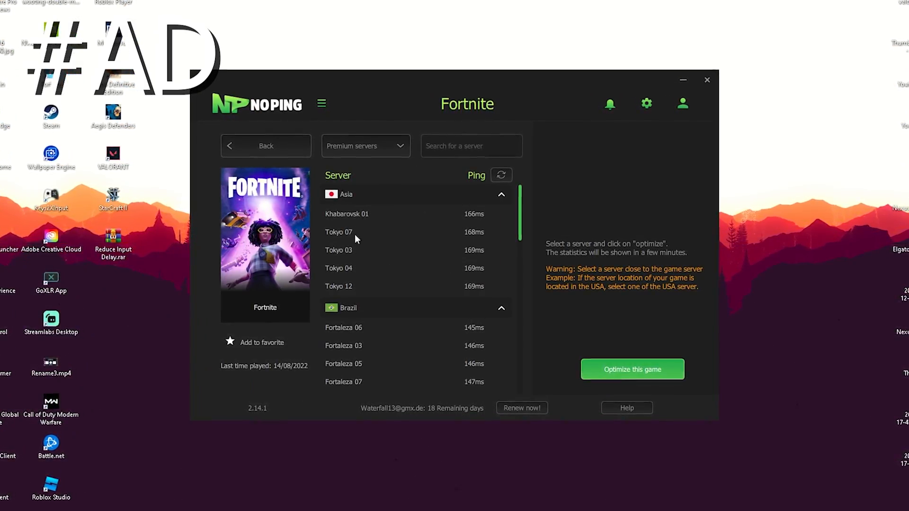
left_click(645, 104)
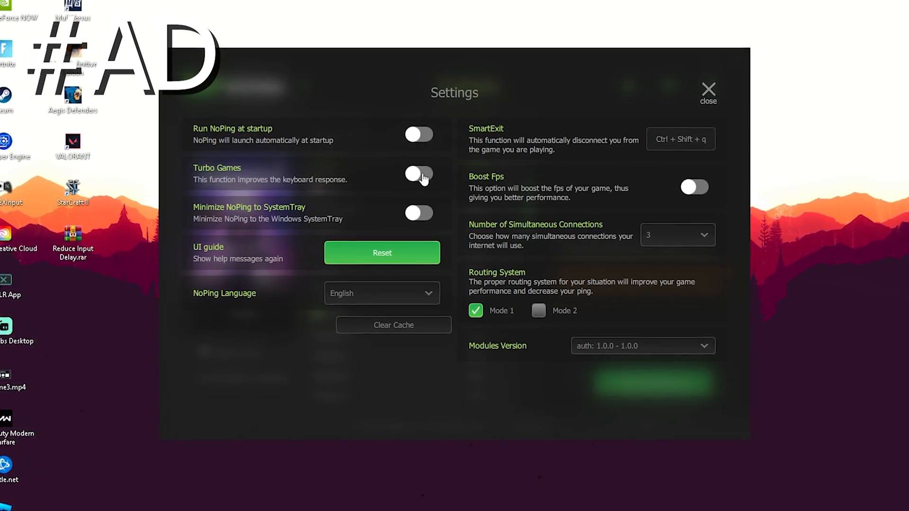
left_click(418, 174)
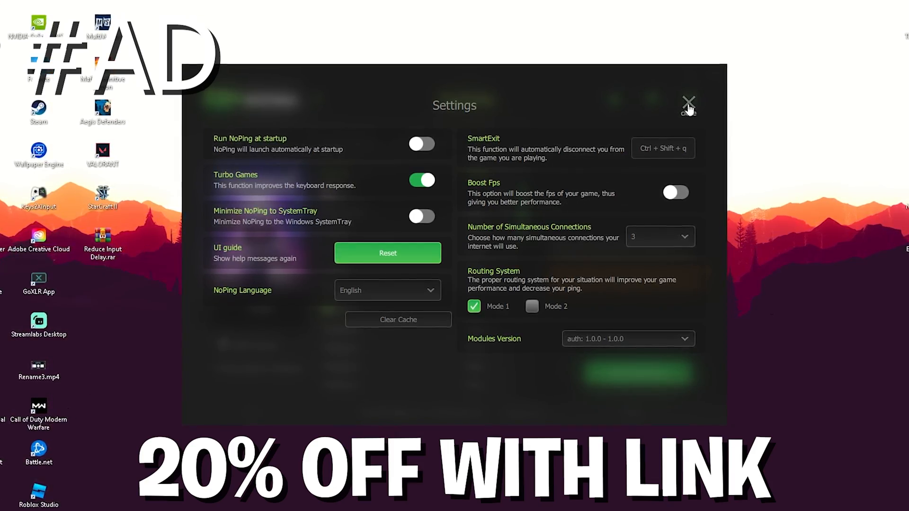
Step: Return to the Fortnite server list with Netherlands 04 (23 ms) chosen, then recheck Turbo Games in Settings
left_click(688, 105)
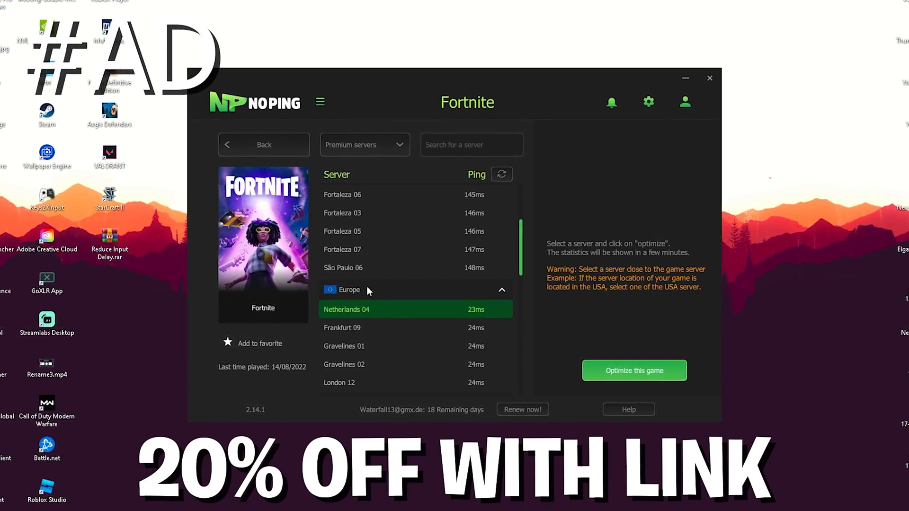
scroll("down", 3)
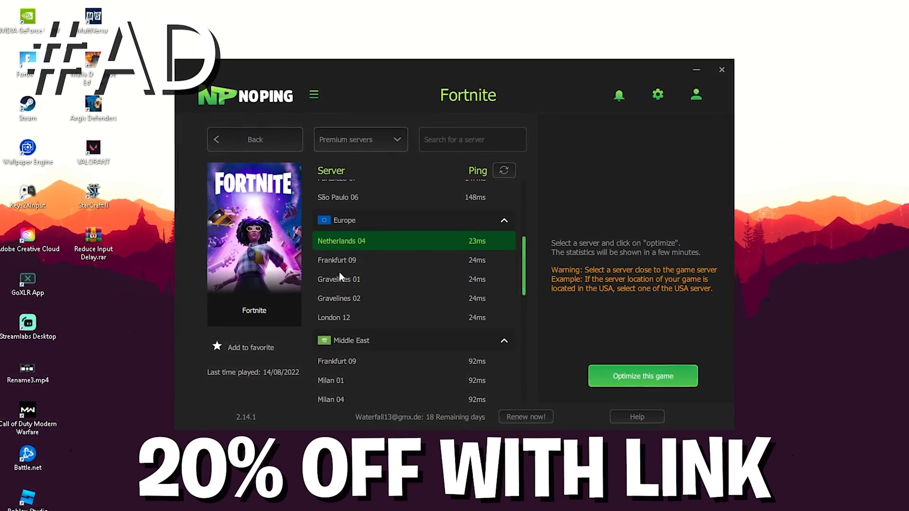
left_click(657, 94)
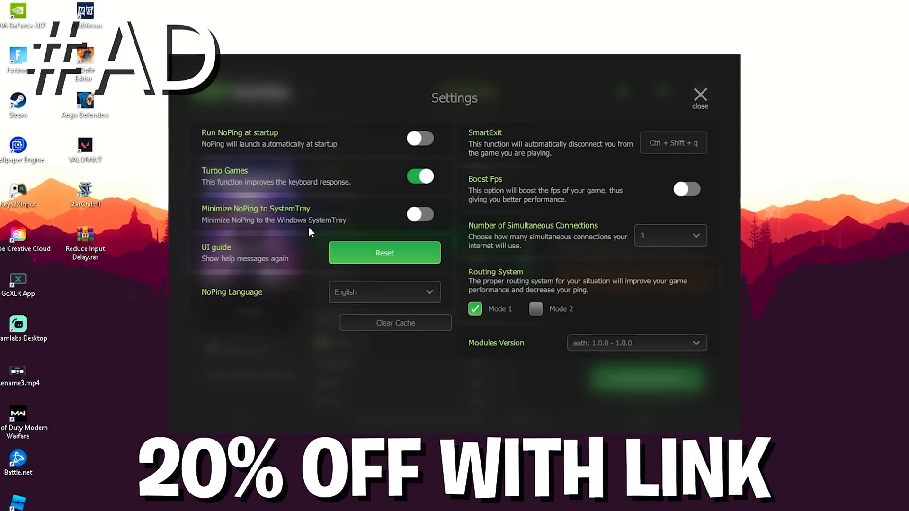